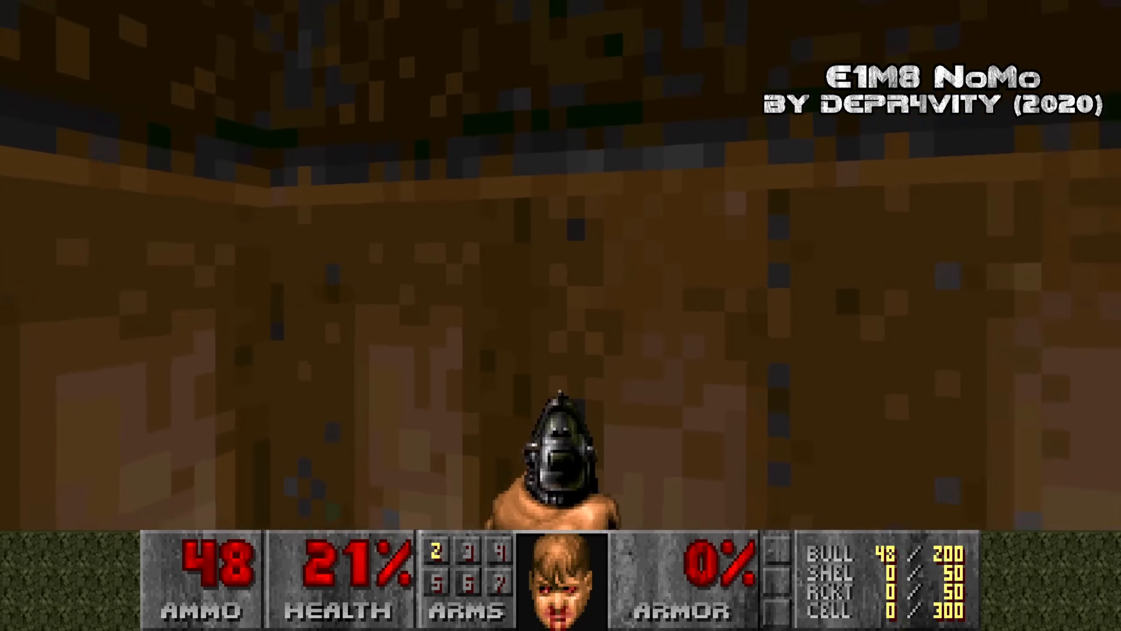
- Bring up the blockmap diagram with the grid and the yellow line of fire
key("w")
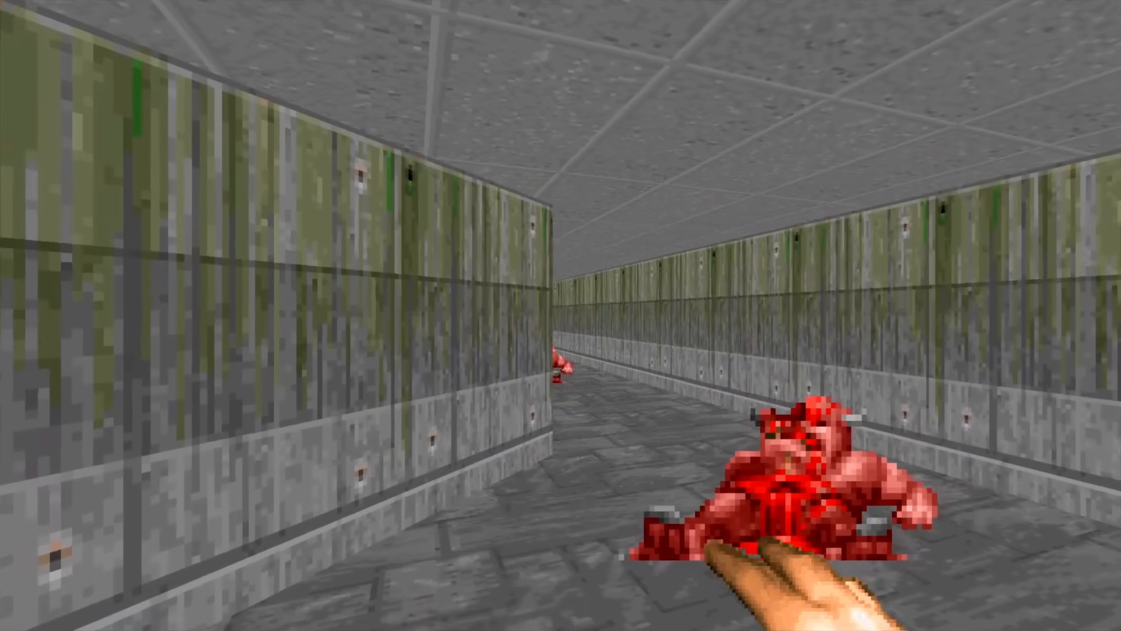
key("Tab")
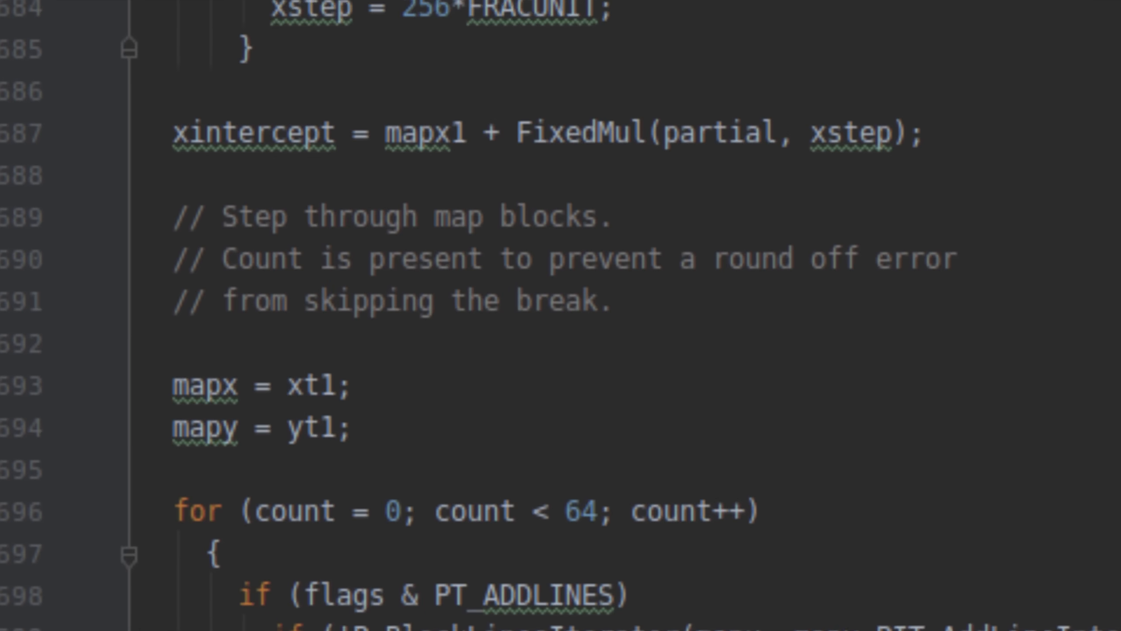
scroll("down", 3)
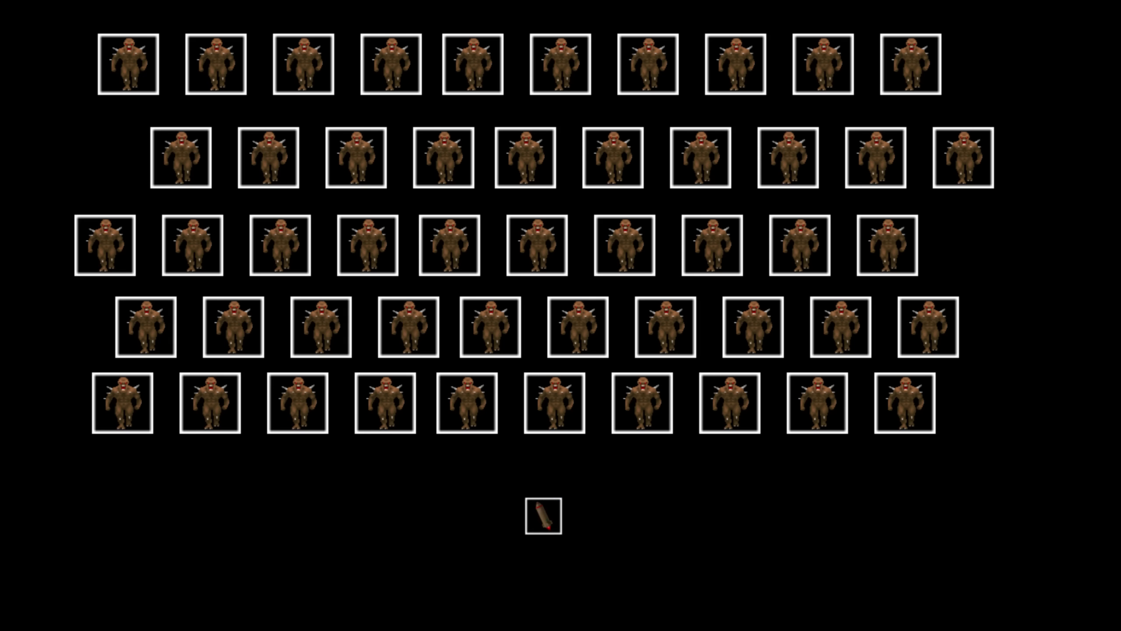
left_click(535, 500)
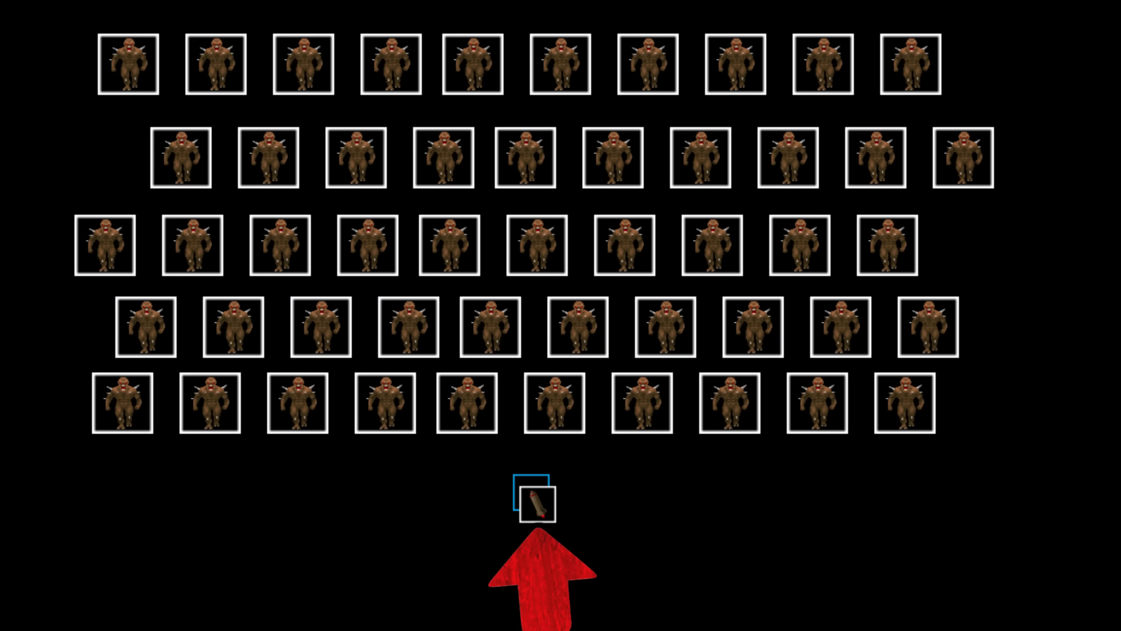
left_click(126, 61)
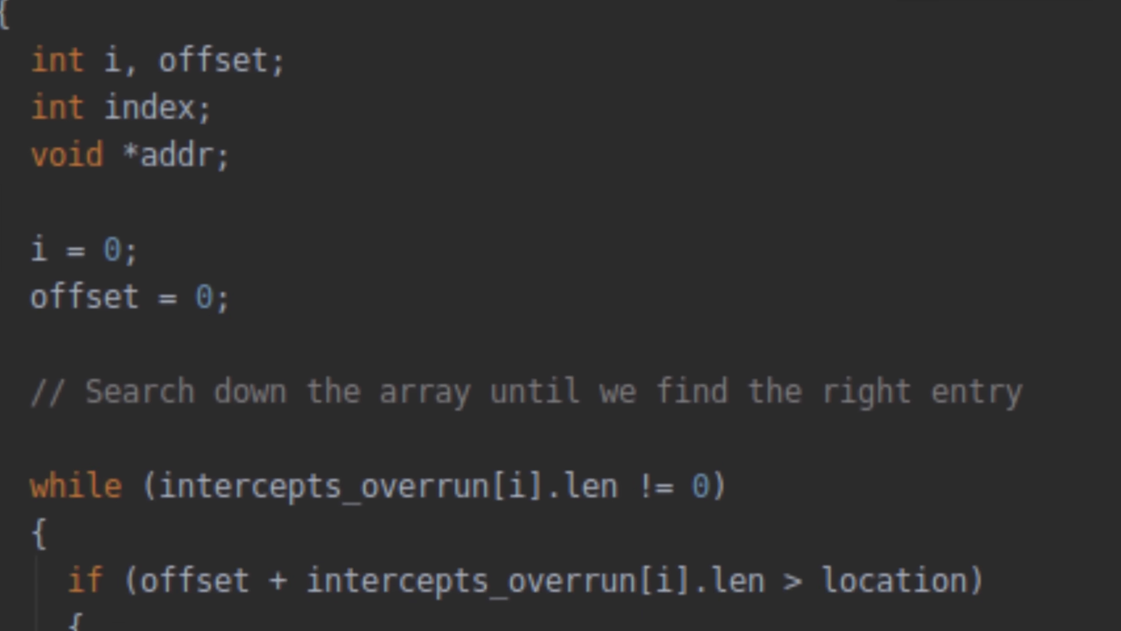
- Scroll the diagram down to the section where the demon sits on the grid
scroll("down", 3)
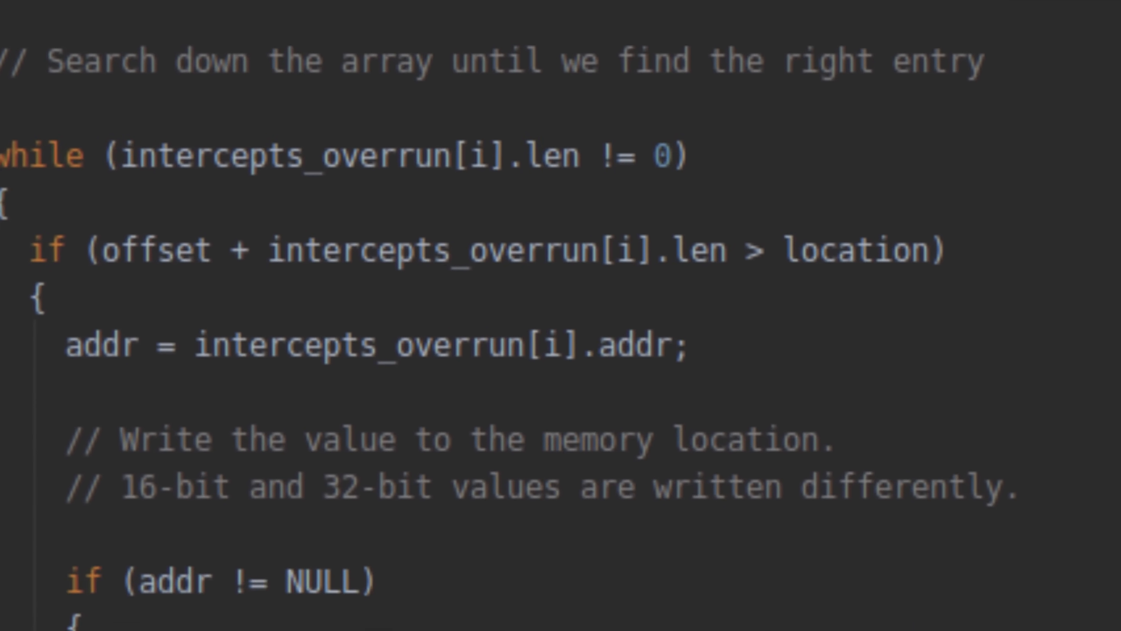
scroll("down", 3)
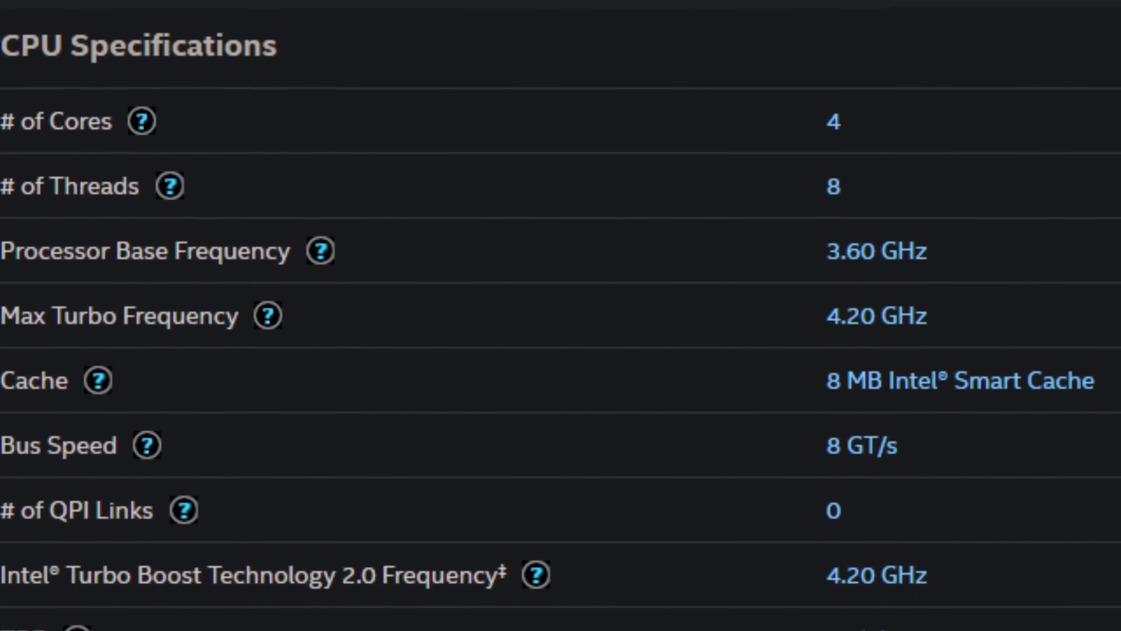
scroll("down", 3)
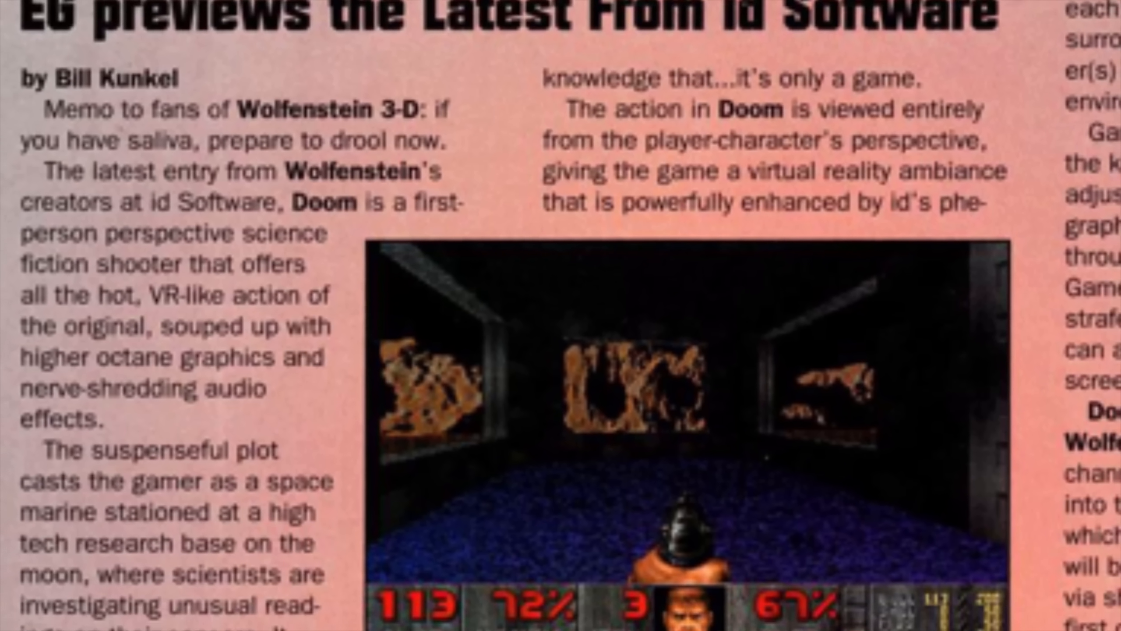
scroll("down", 3)
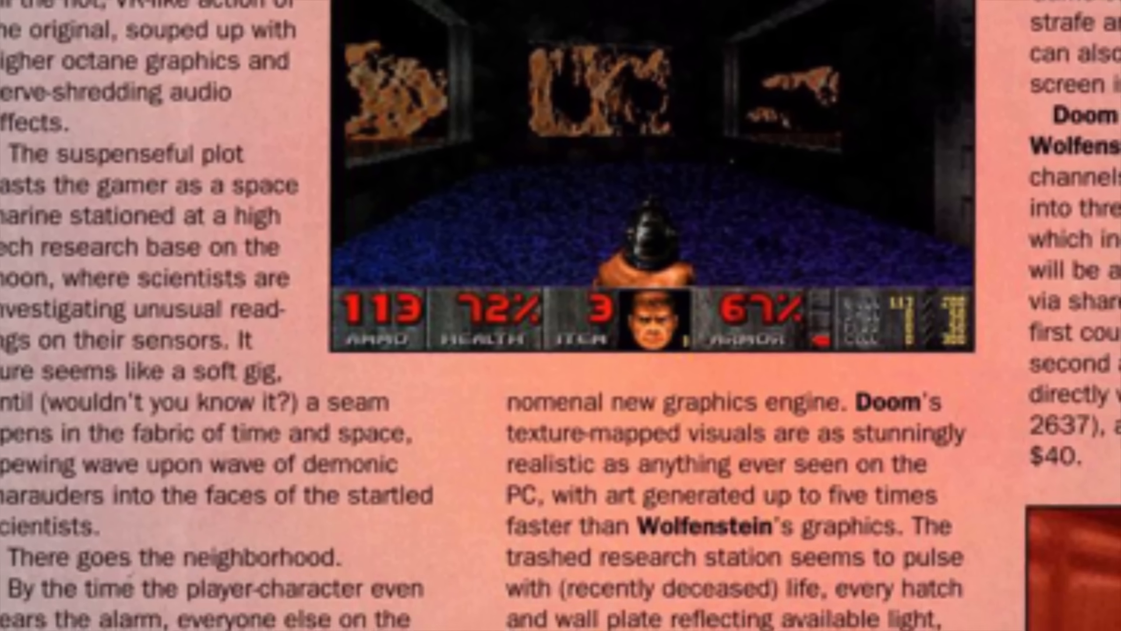
scroll("down", 3)
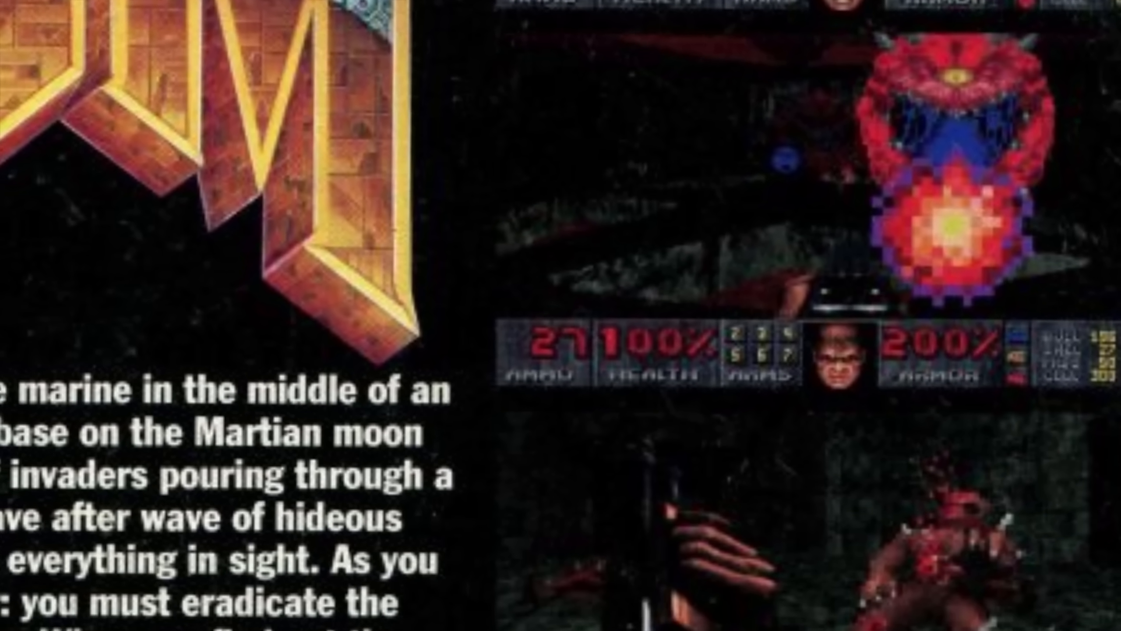
scroll("down", 3)
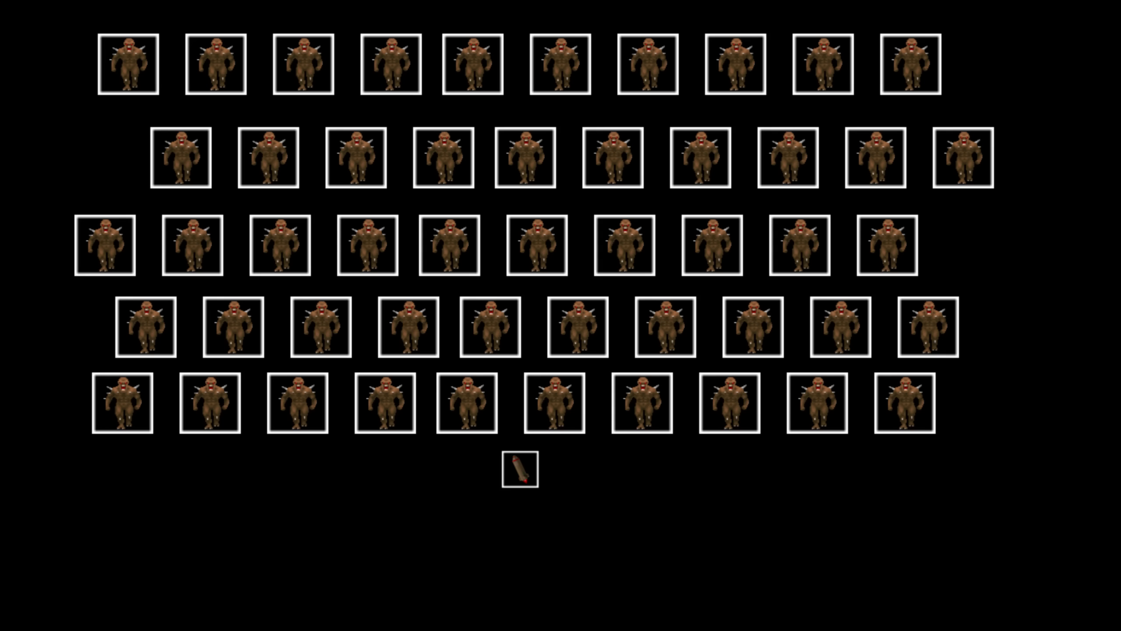
- Advance the animation to the zoomed view of the demon's box straddling the trace line
left_click(512, 463)
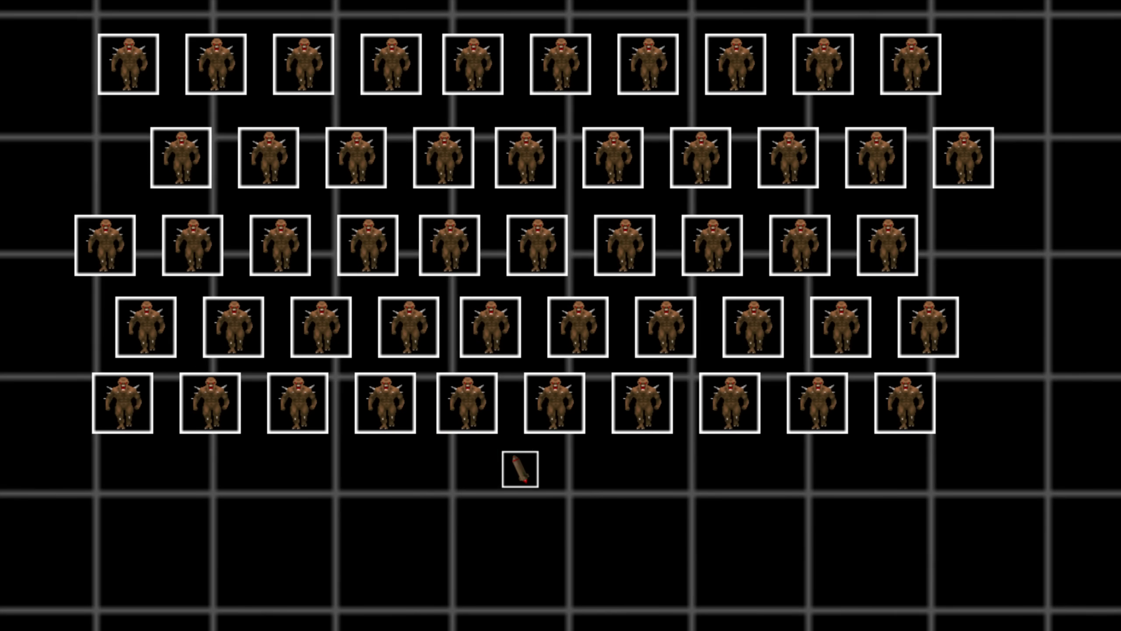
left_click(518, 470)
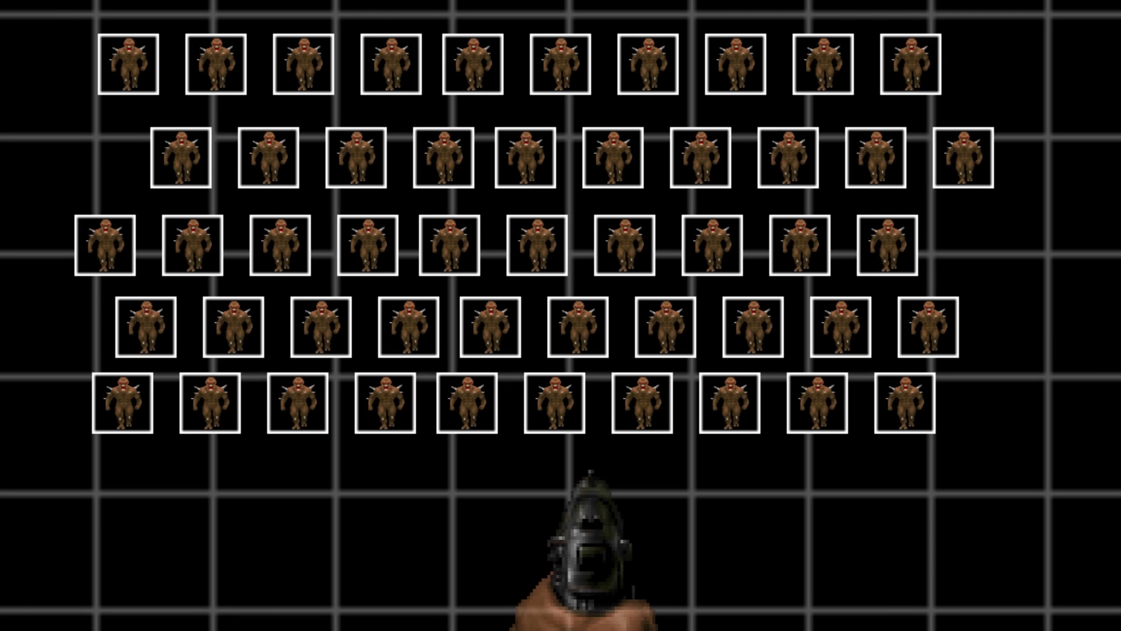
left_click(560, 315)
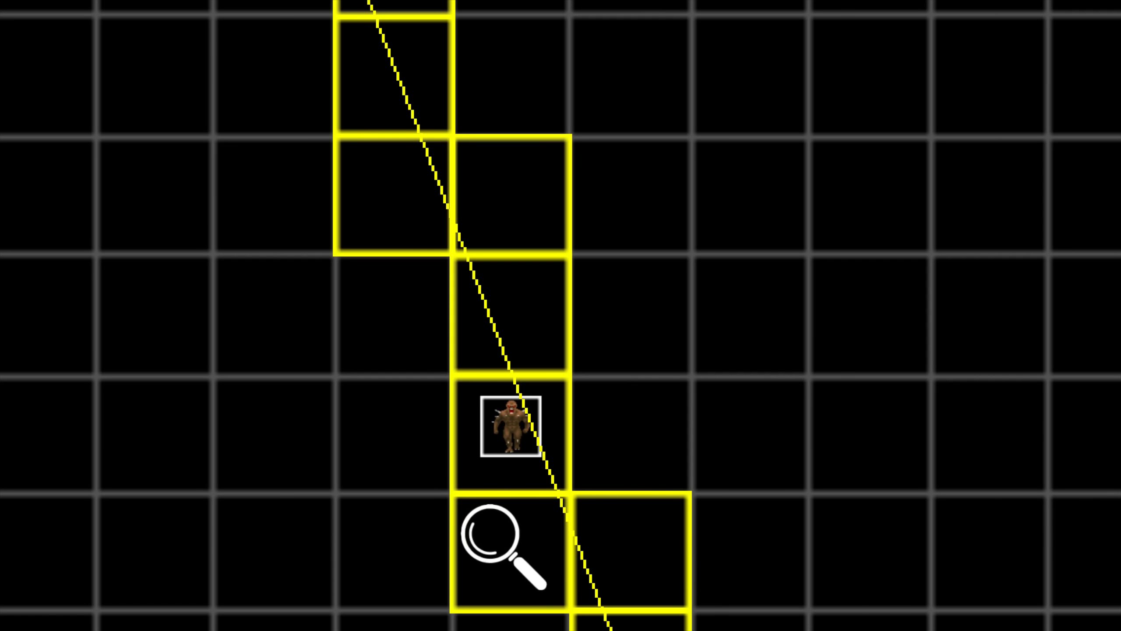
mouse_move(508, 228)
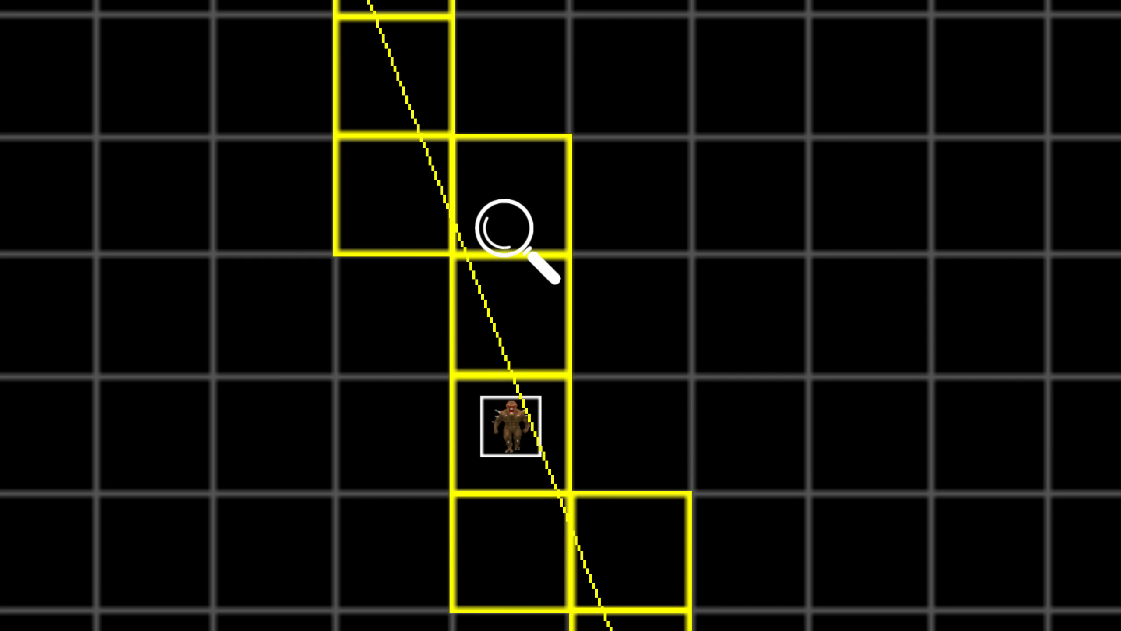
mouse_move(506, 236)
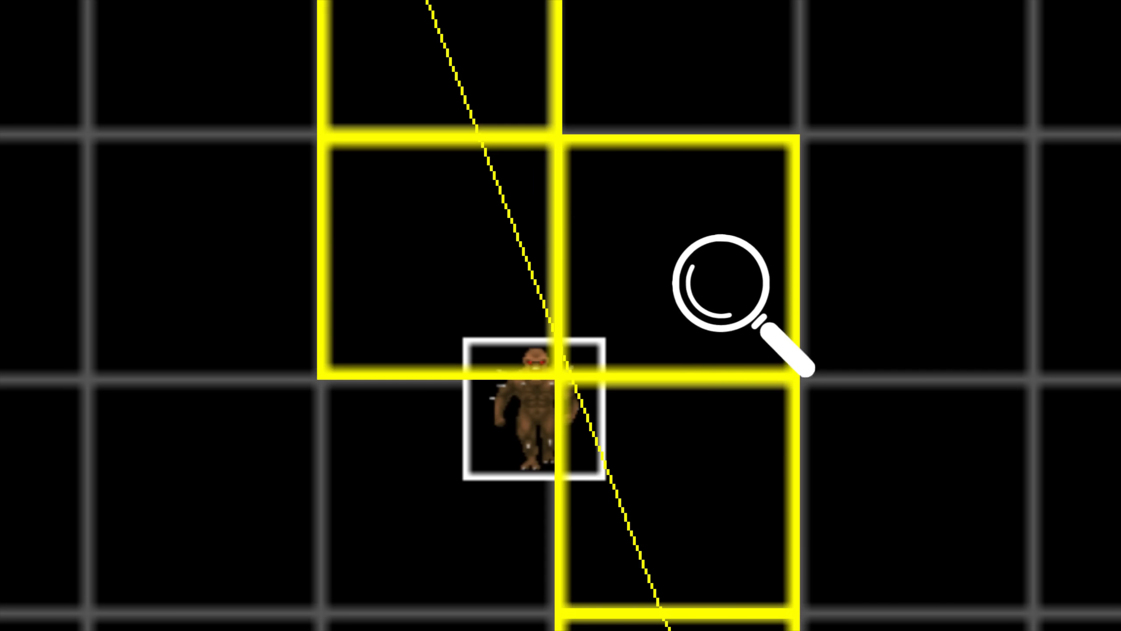
left_click(722, 286)
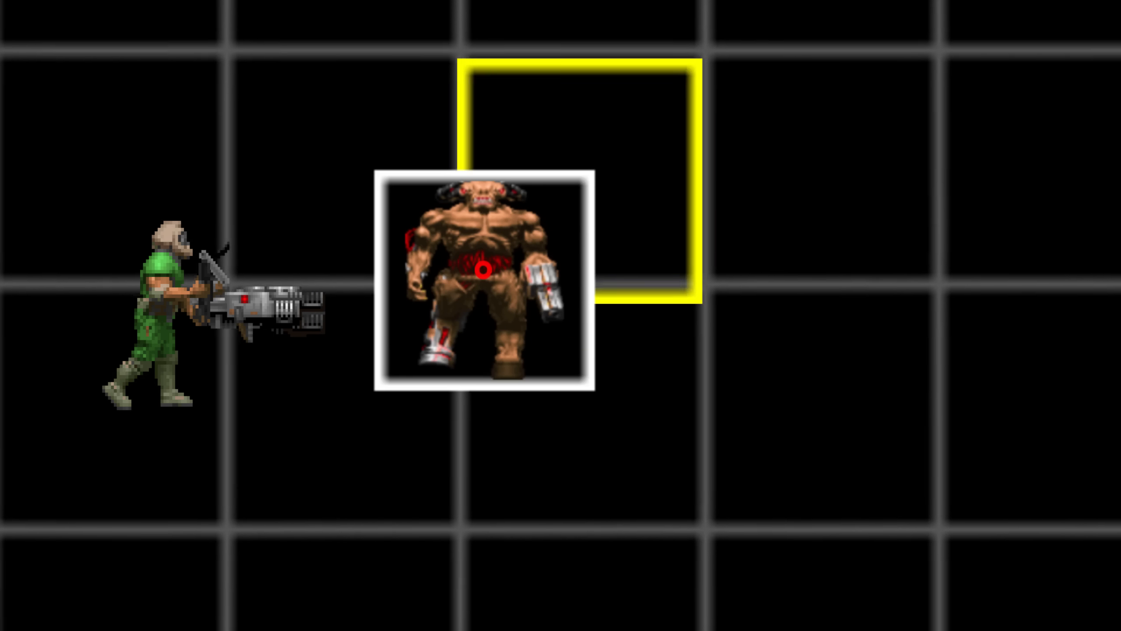
left_click(483, 277)
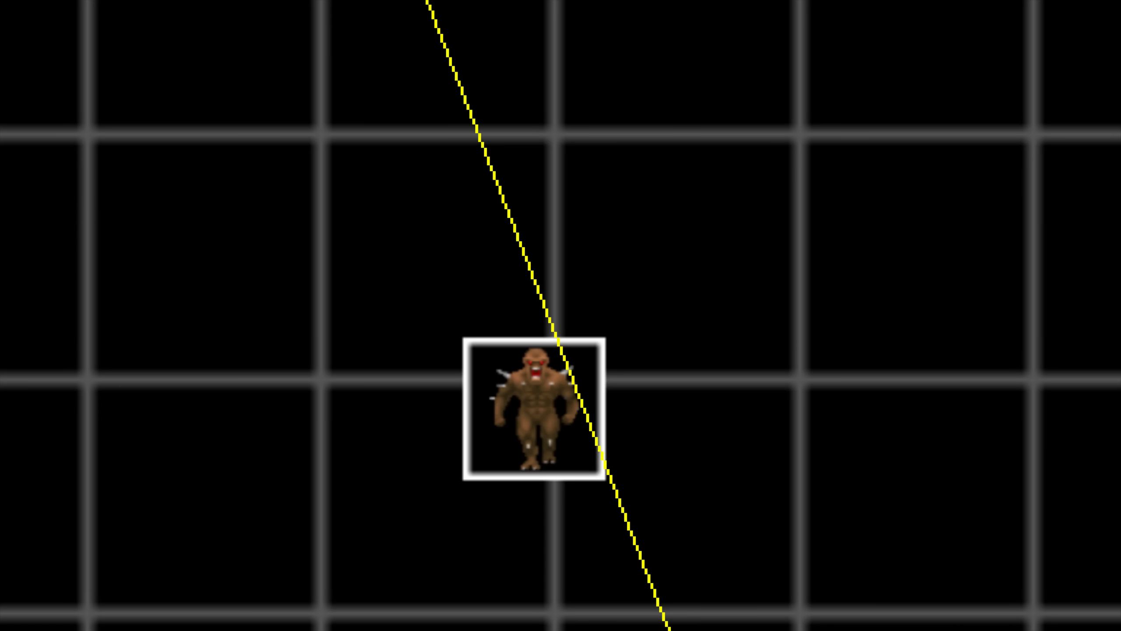
- Mark the demon's hitbox with the red hit marker and cut to the corridor gameplay
left_click(536, 402)
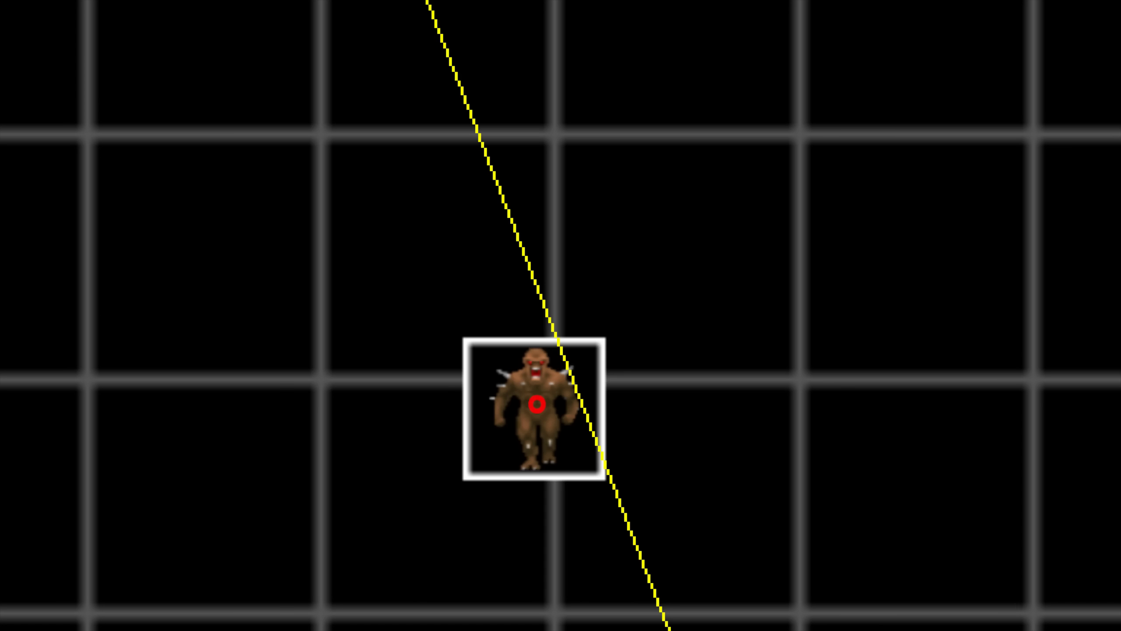
left_click(535, 406)
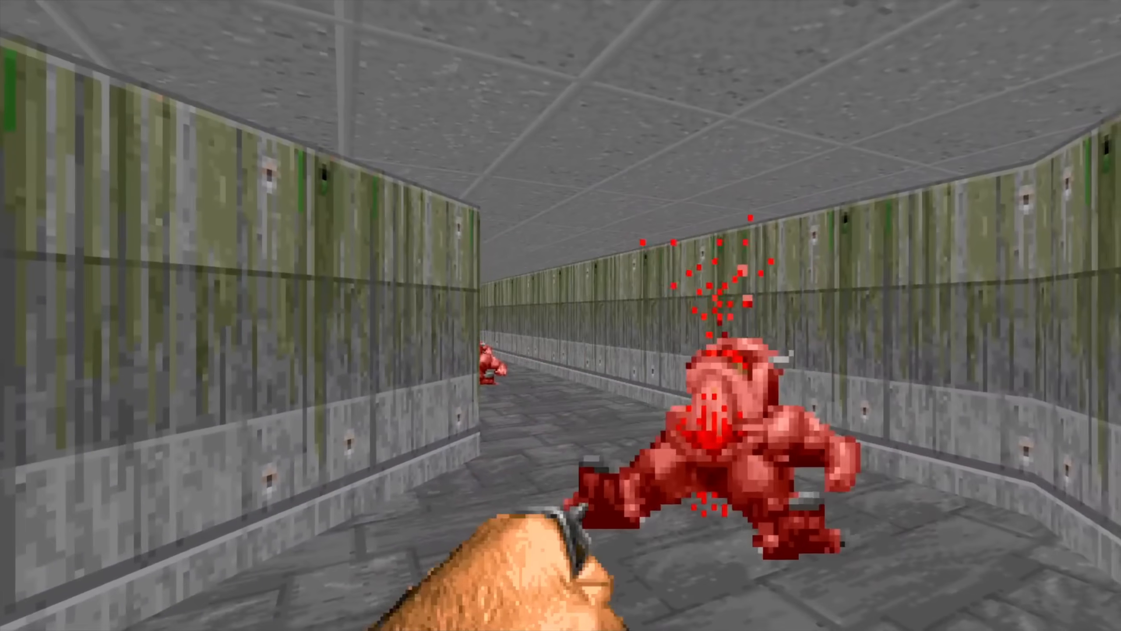
- Show the E2M6 Halls of the Damned automap with the long red trace line
key("Tab")
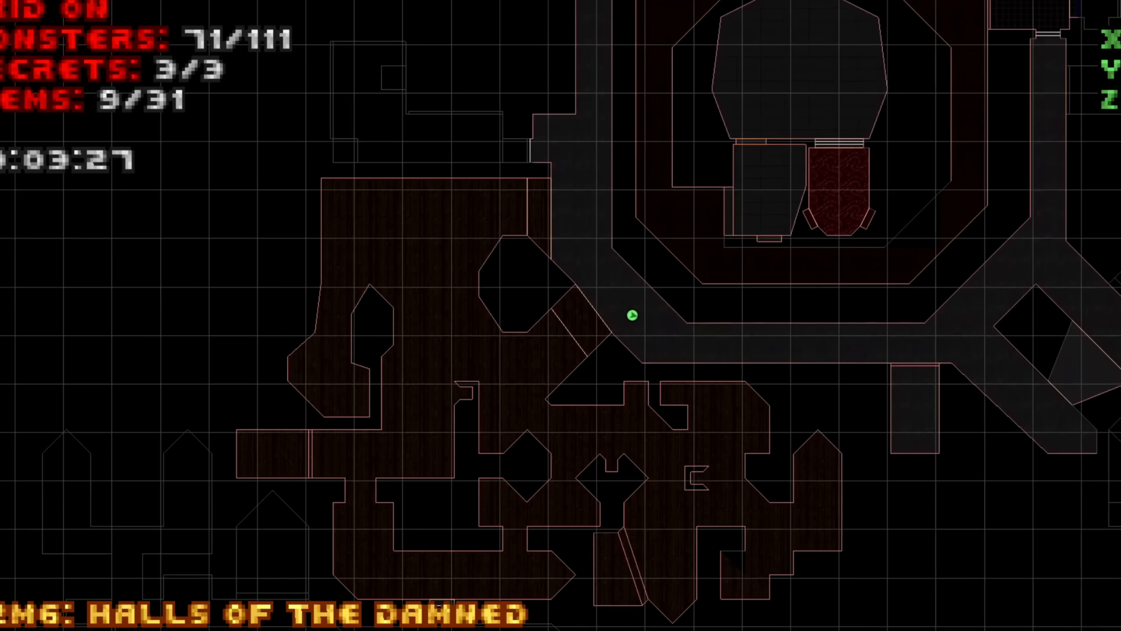
key("w")
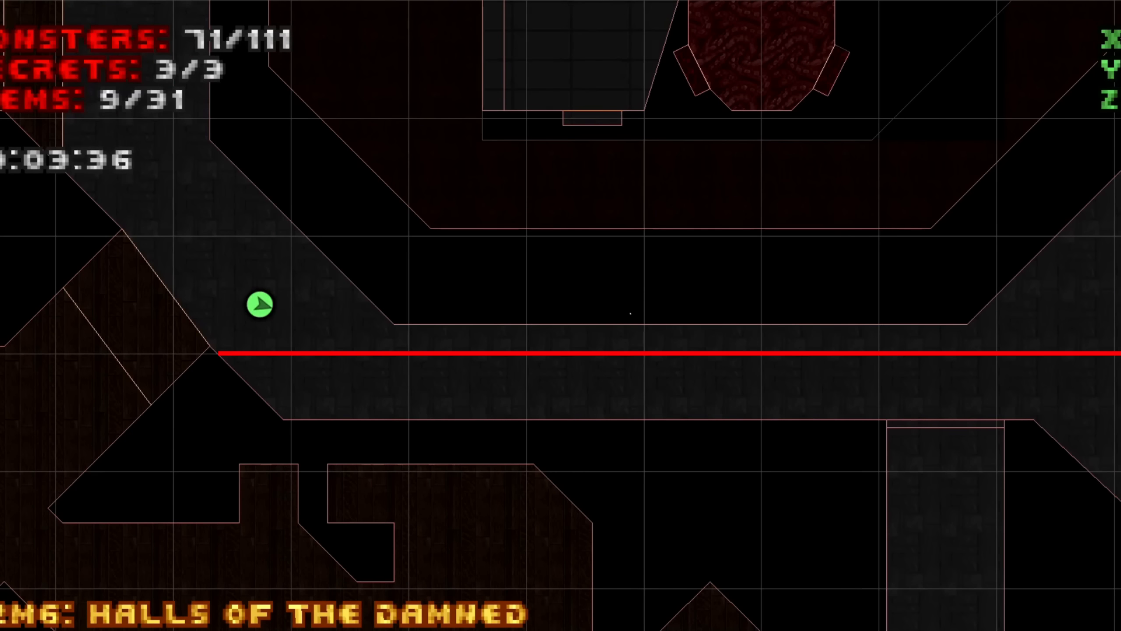
key("tab")
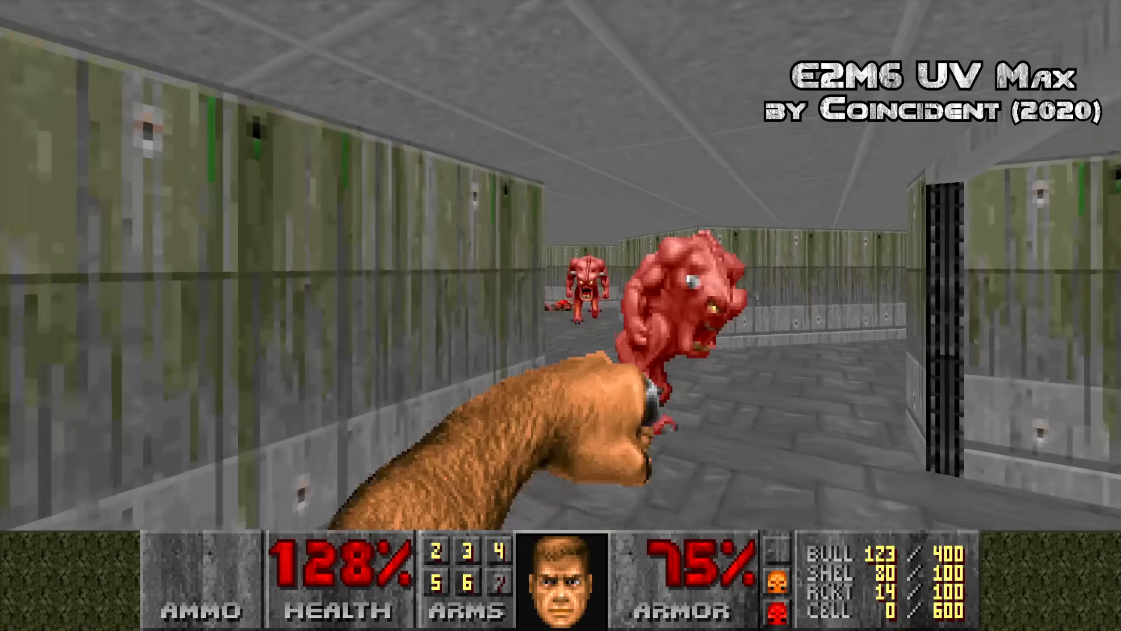
- Return to gameplay and fight the demons in the corridors, moving toward the exit room
key("w")
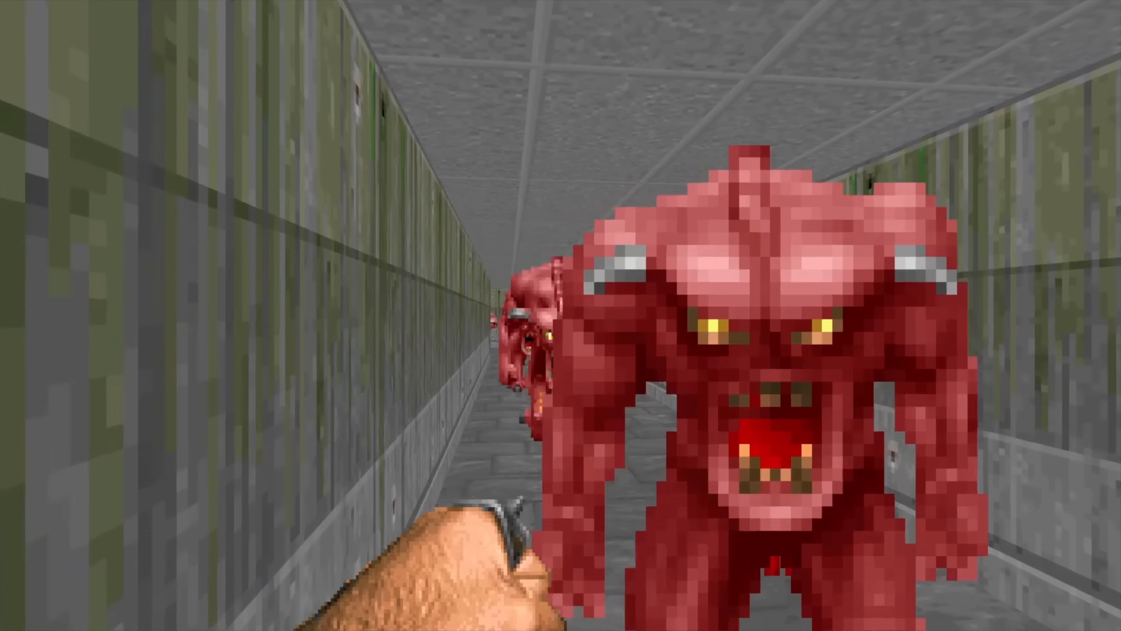
left_click(560, 315)
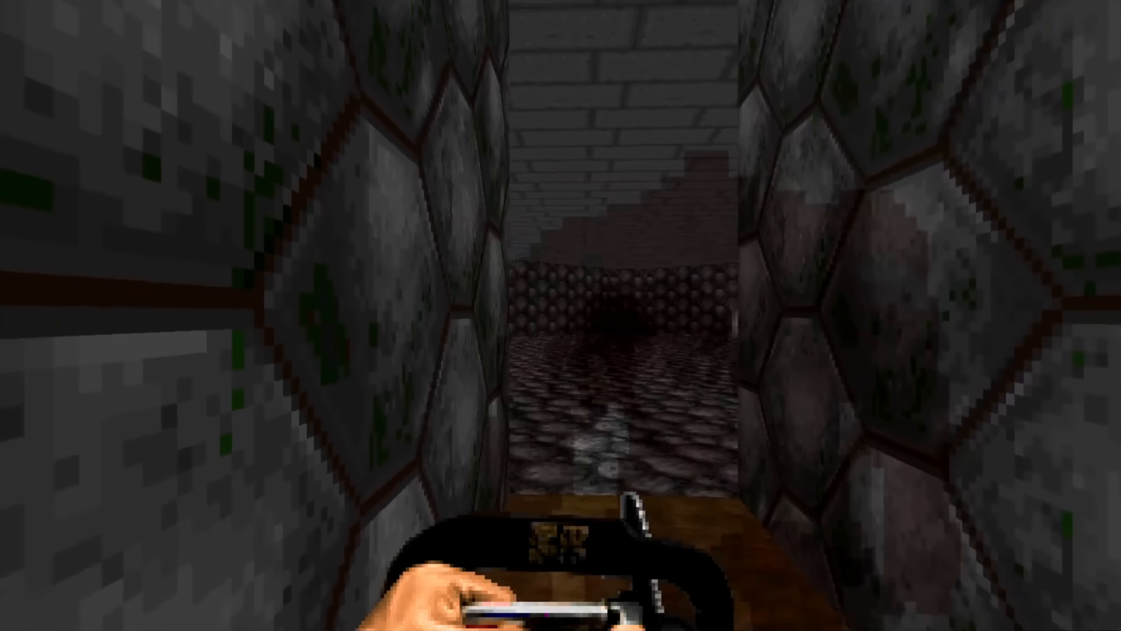
key("w")
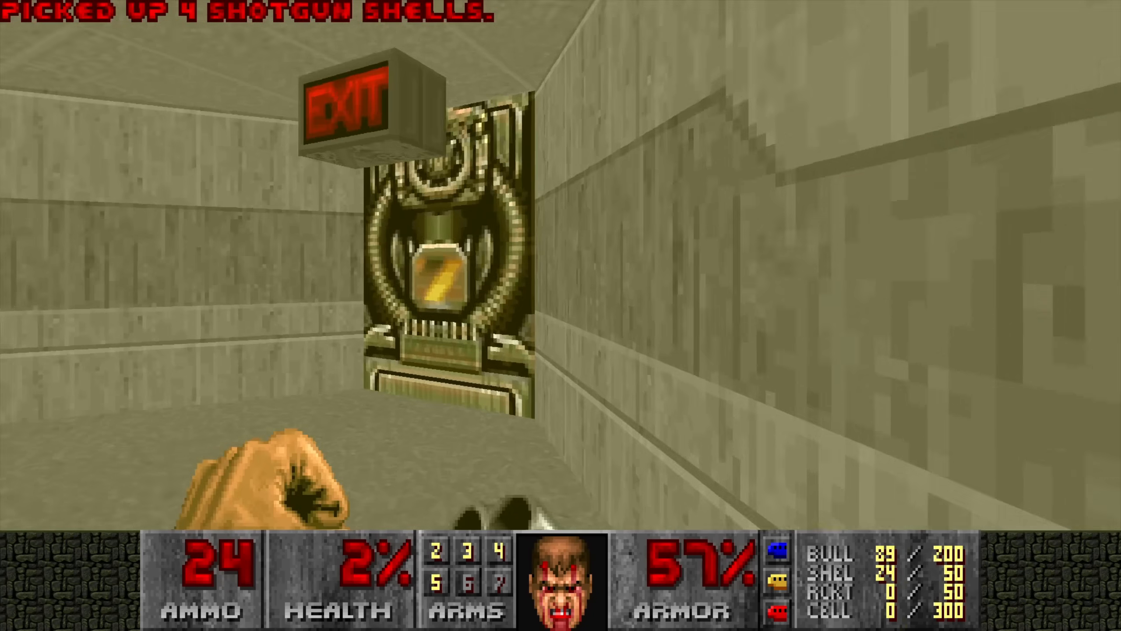
- Toggle the automap while walking the corridor past the shotgun shells to the exit switch
key("Tab")
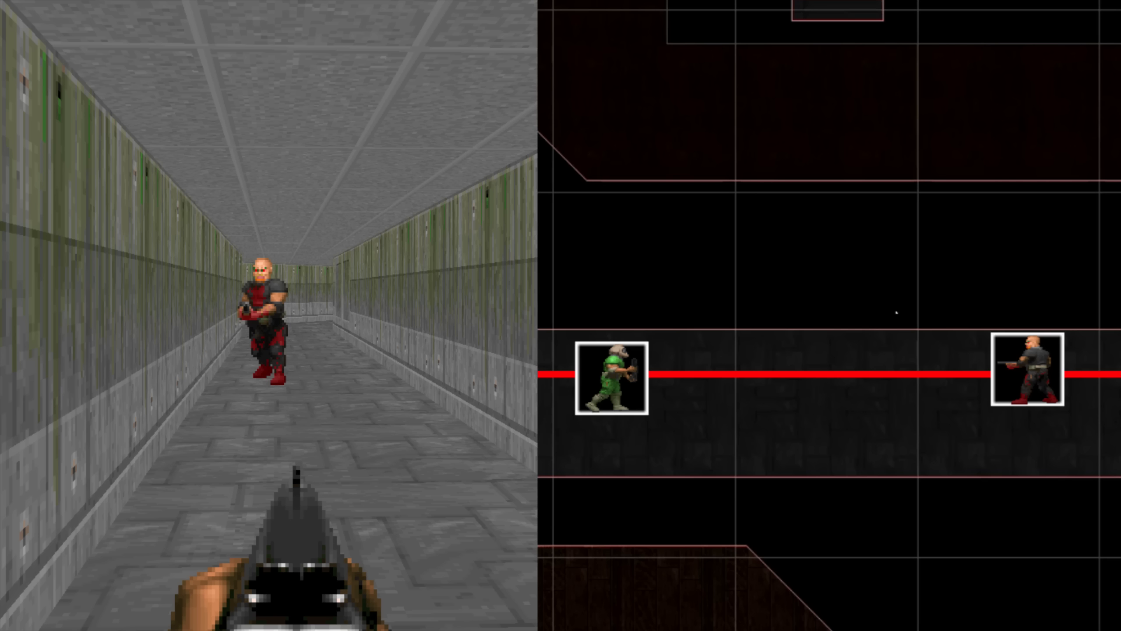
- Play the corridor clip beside the blockmap and overlay a red X on the struck zombieman
left_click(613, 377)
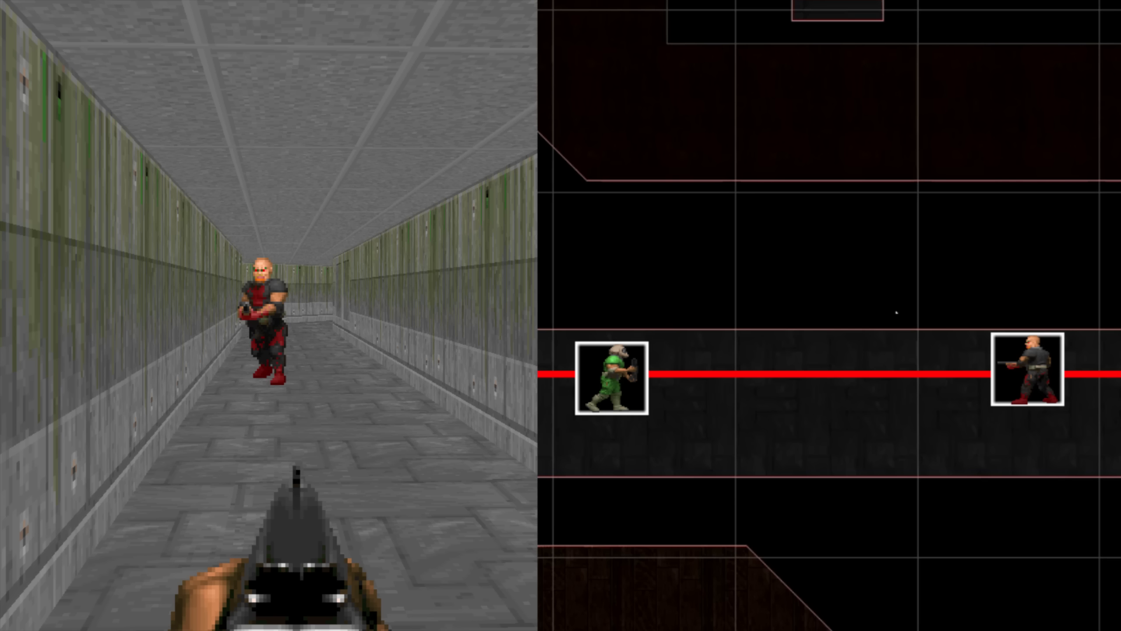
left_click(1029, 376)
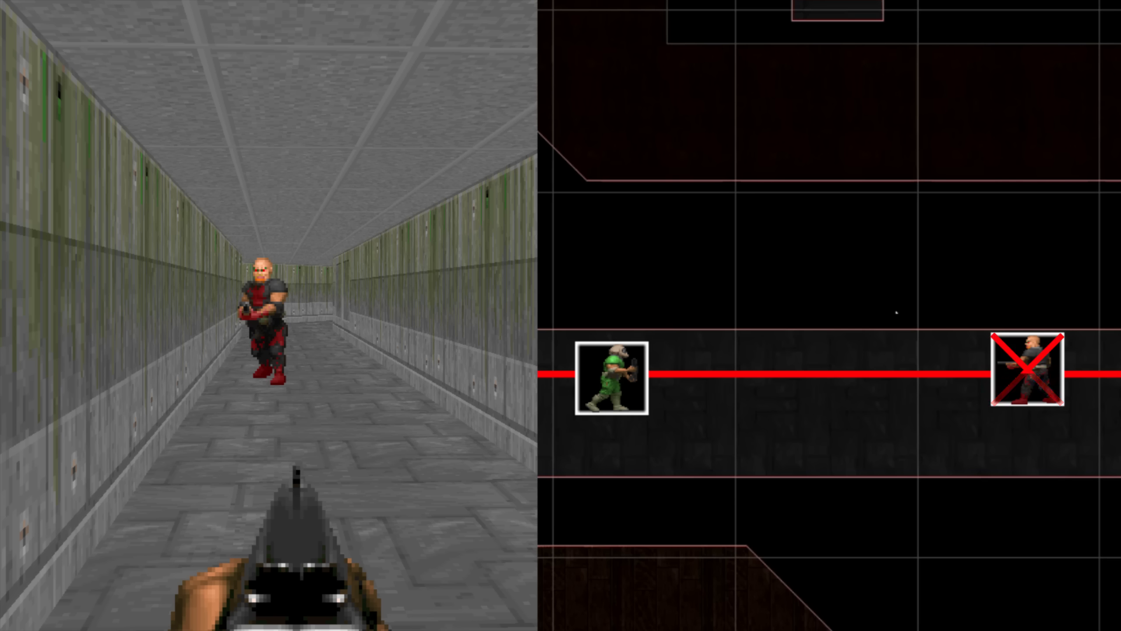
left_click(1030, 376)
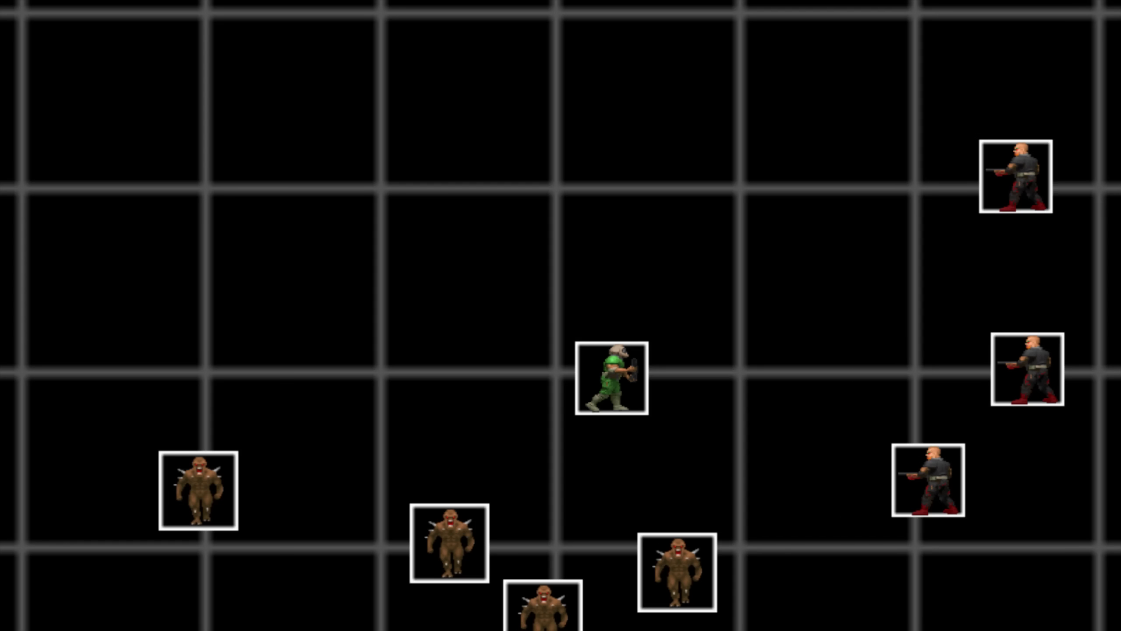
- Switch to the grid animation of the player surrounded by imps and zombiemen in their cells
left_click(508, 111)
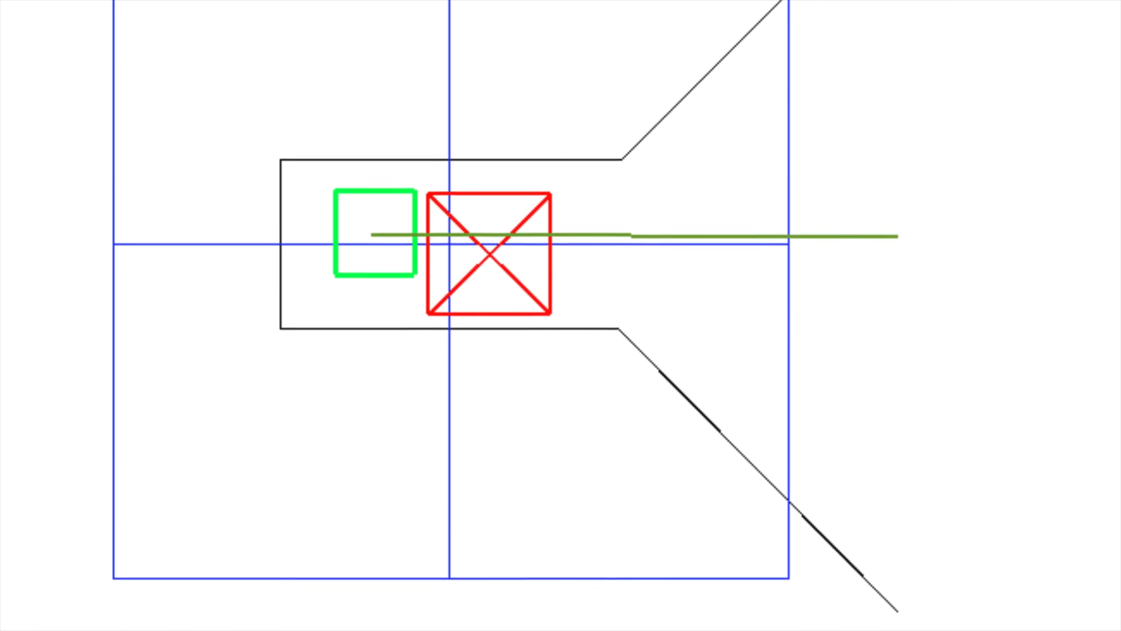
- Scroll the Colin Phipps article from the missed-attack diagram to the level-design passage
scroll("down", 3)
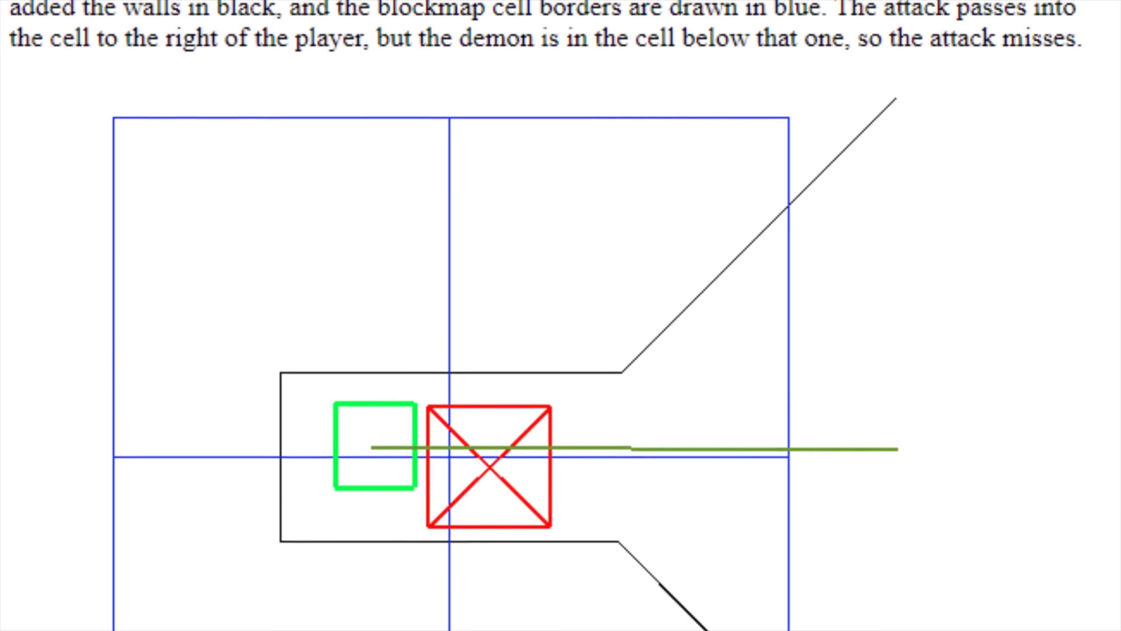
scroll("up", 3)
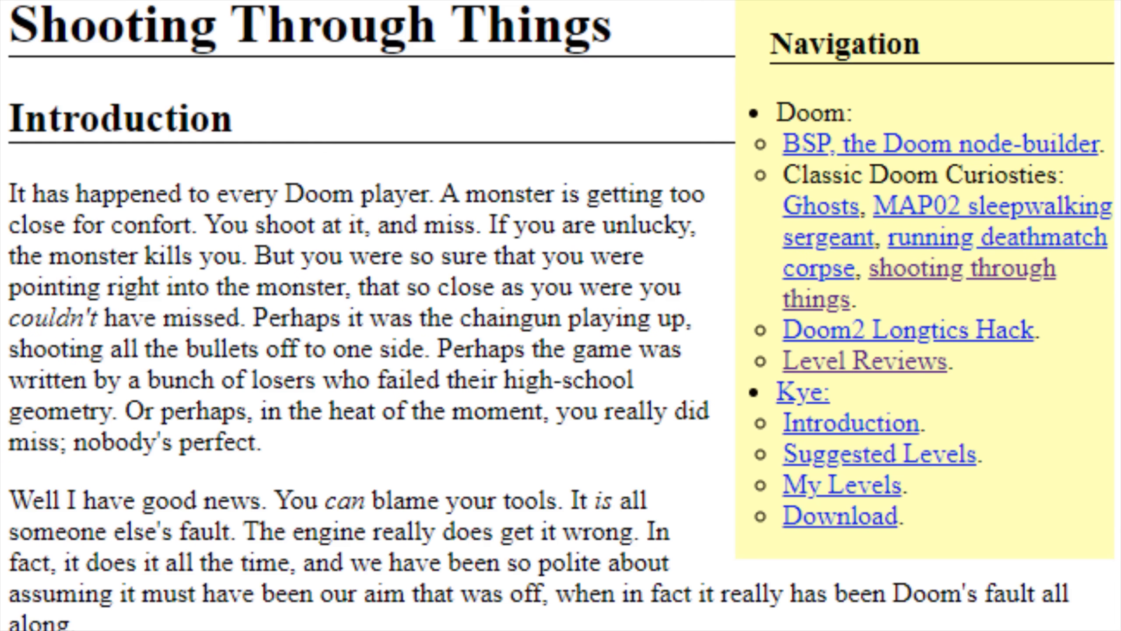
scroll("down", 3)
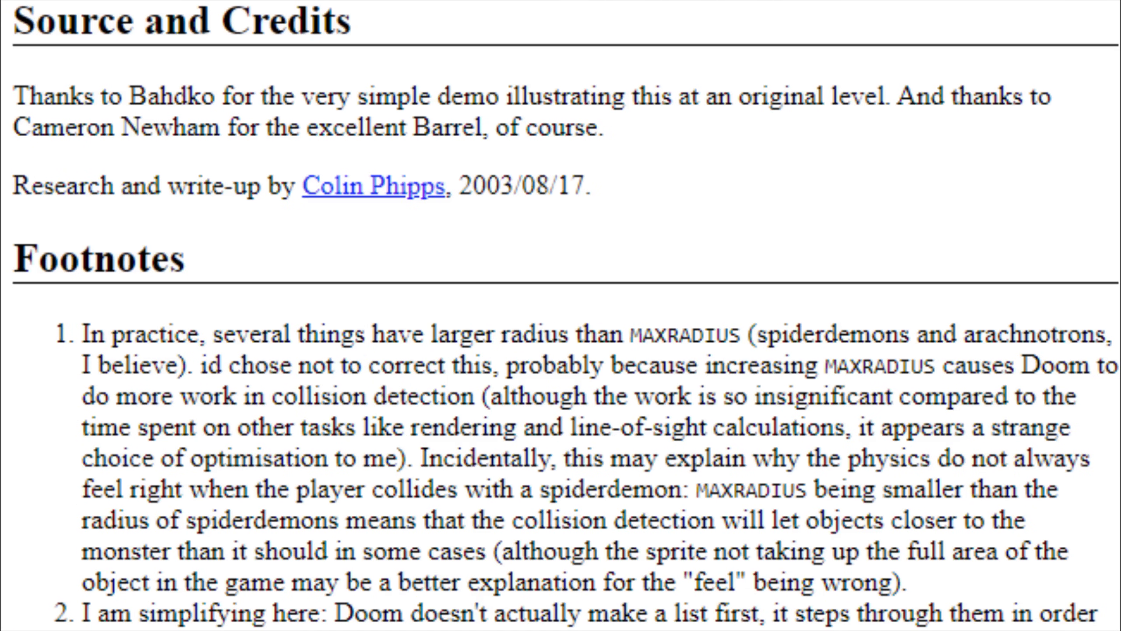
scroll("up", 3)
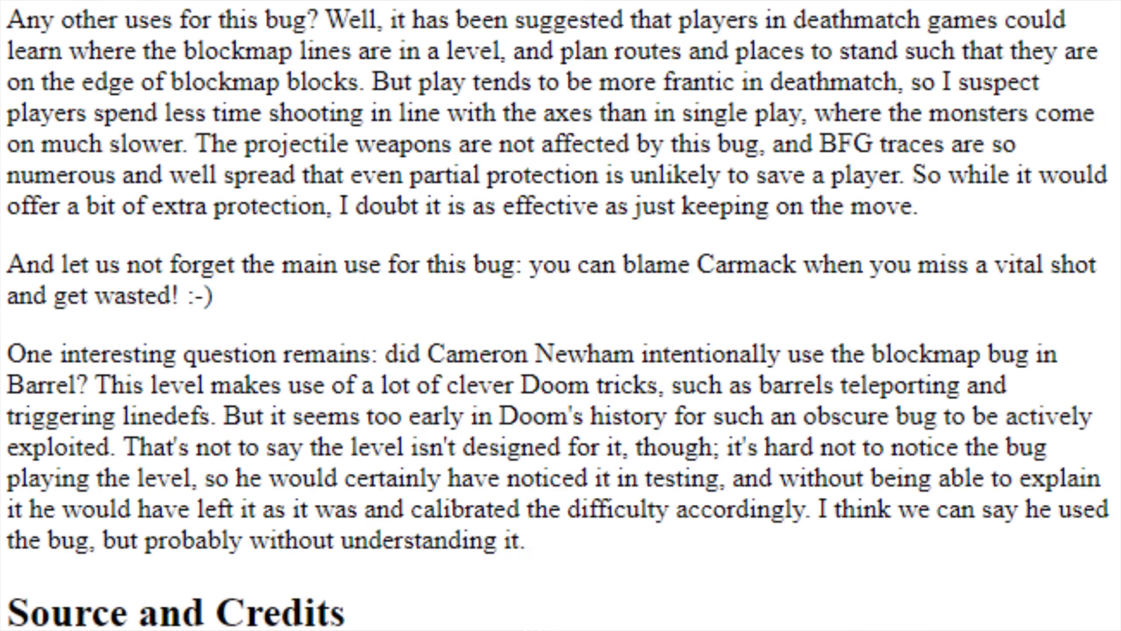
scroll("up", 3)
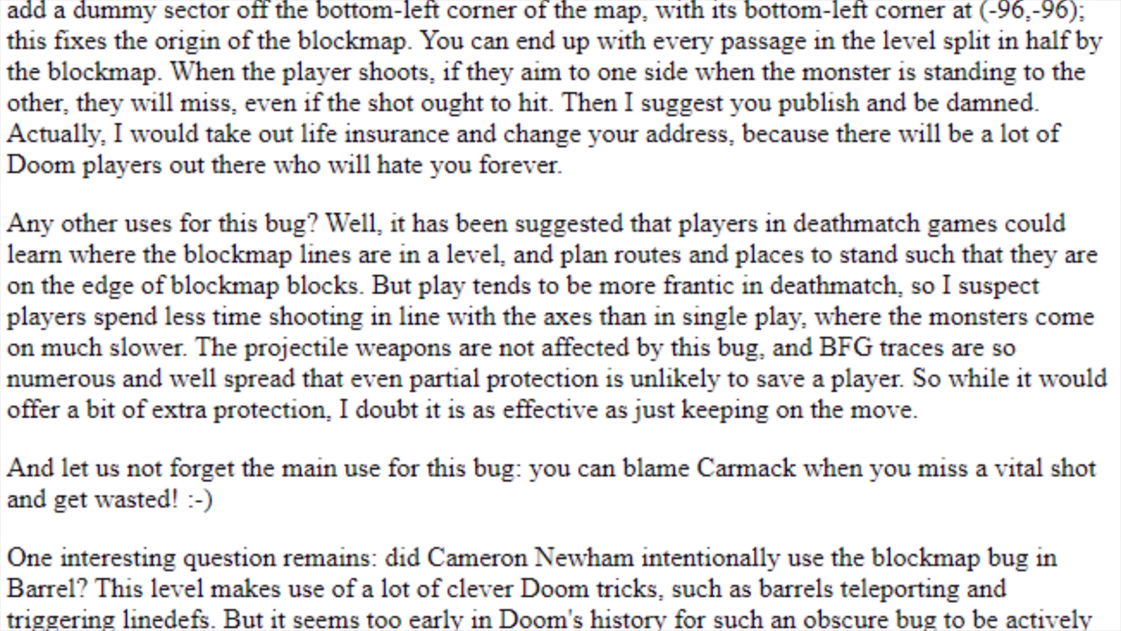
scroll("up", 3)
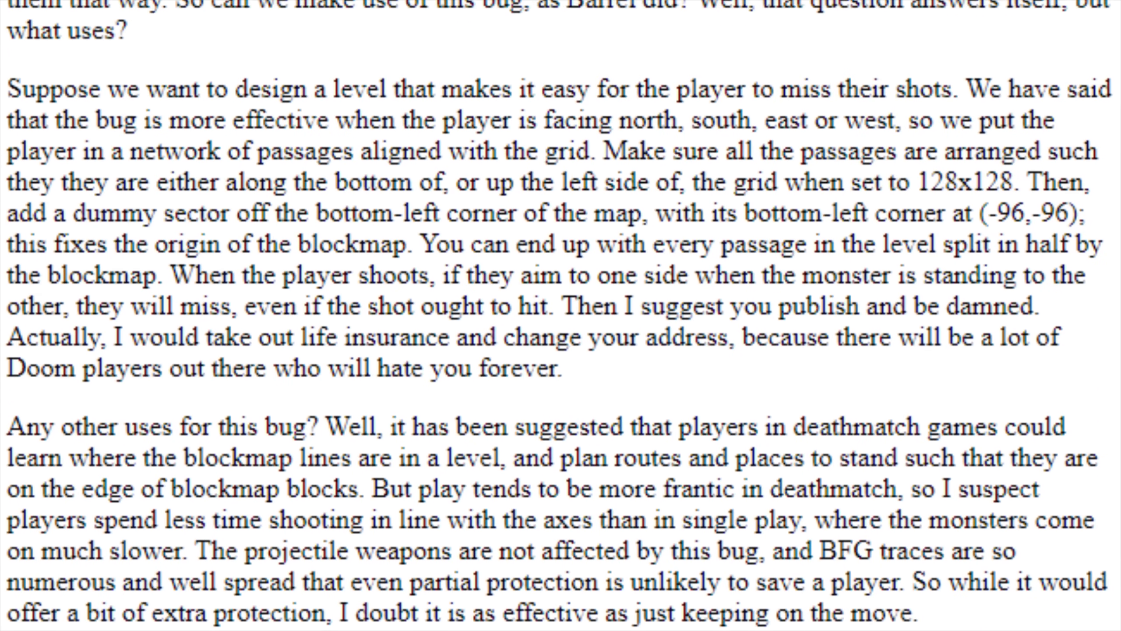
scroll("up", 3)
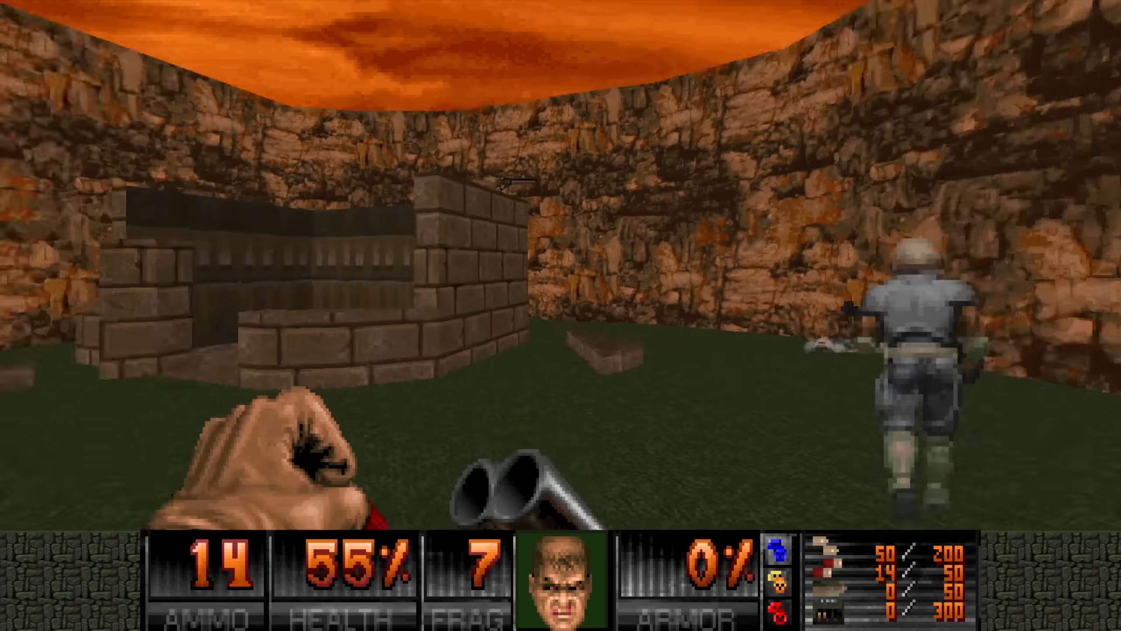
- Cut to the outdoor brick courtyard footage and fire the plasma rifle at the former humans
left_click(560, 315)
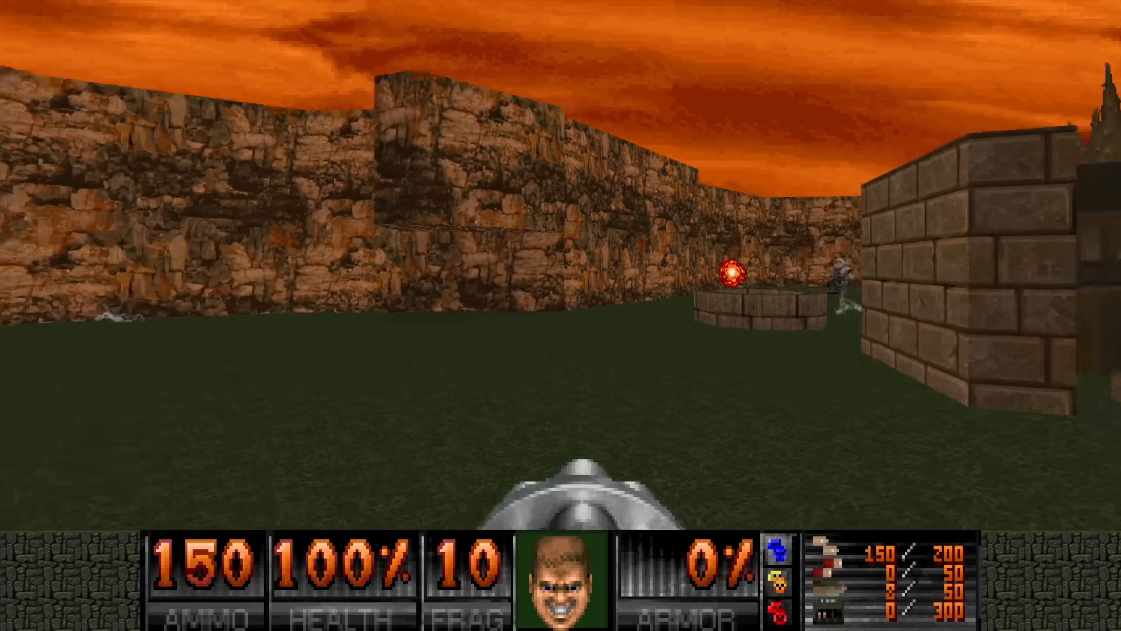
left_click(560, 315)
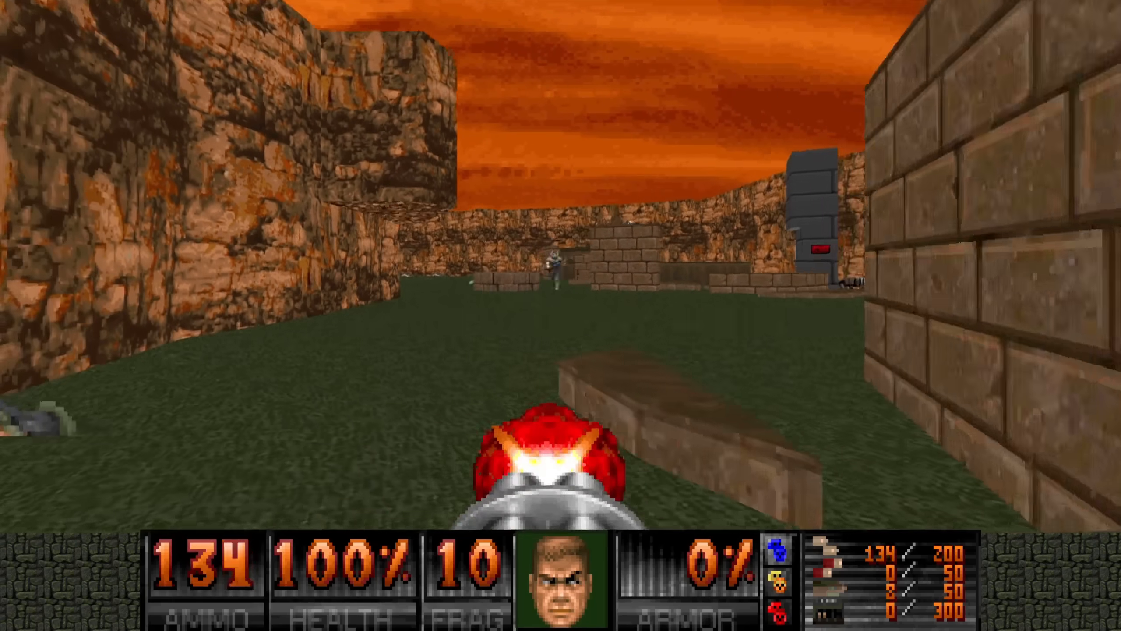